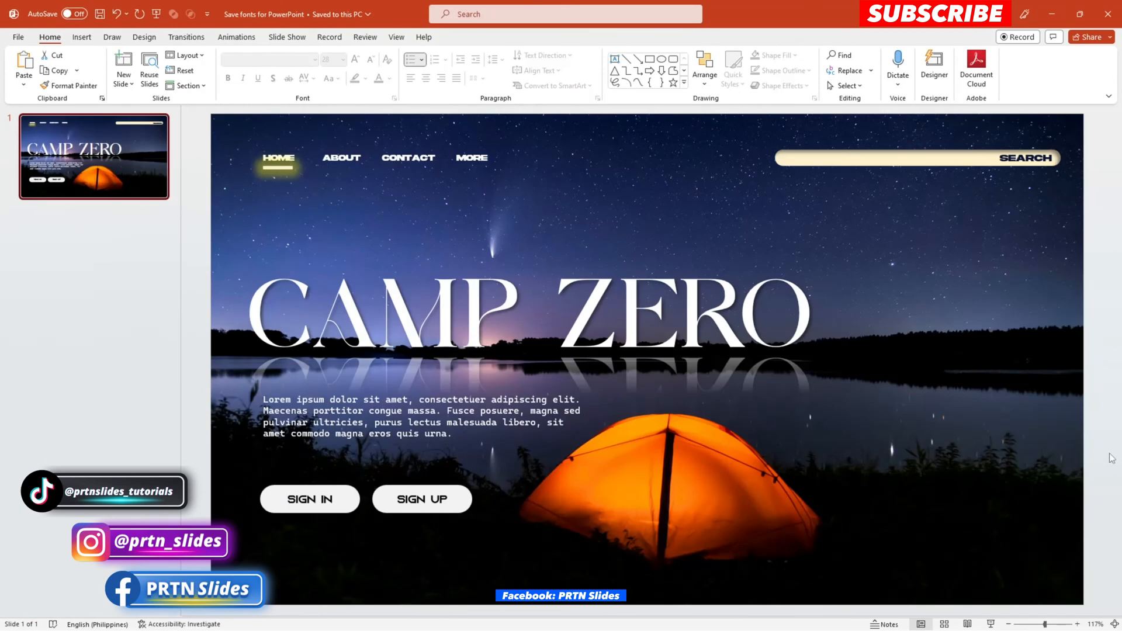
mouse_move(829, 328)
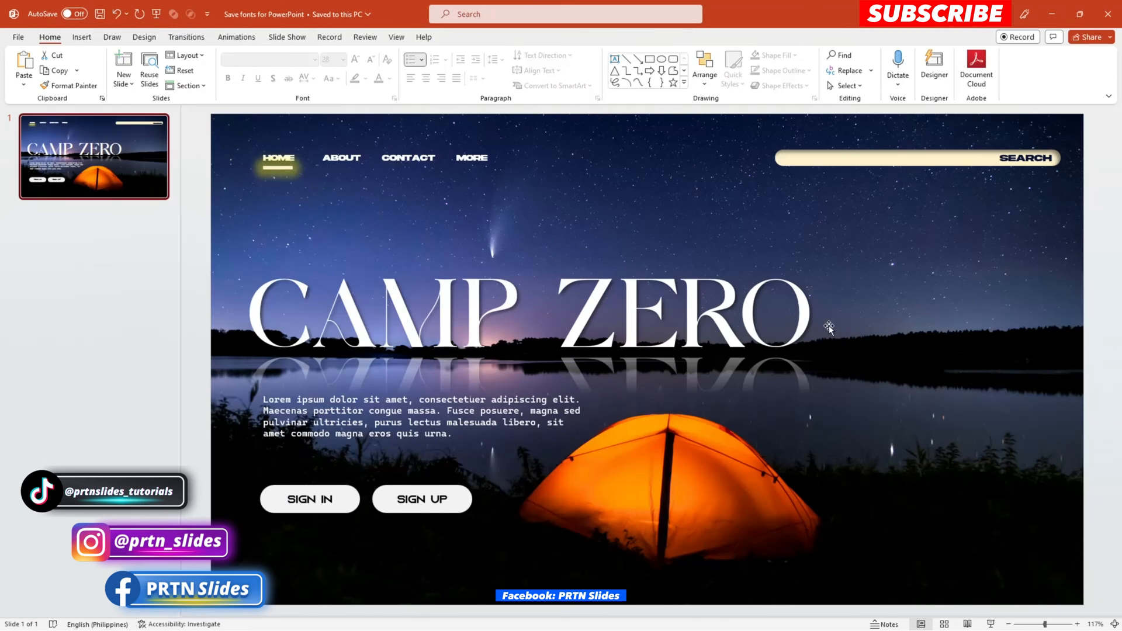
mouse_move(651, 405)
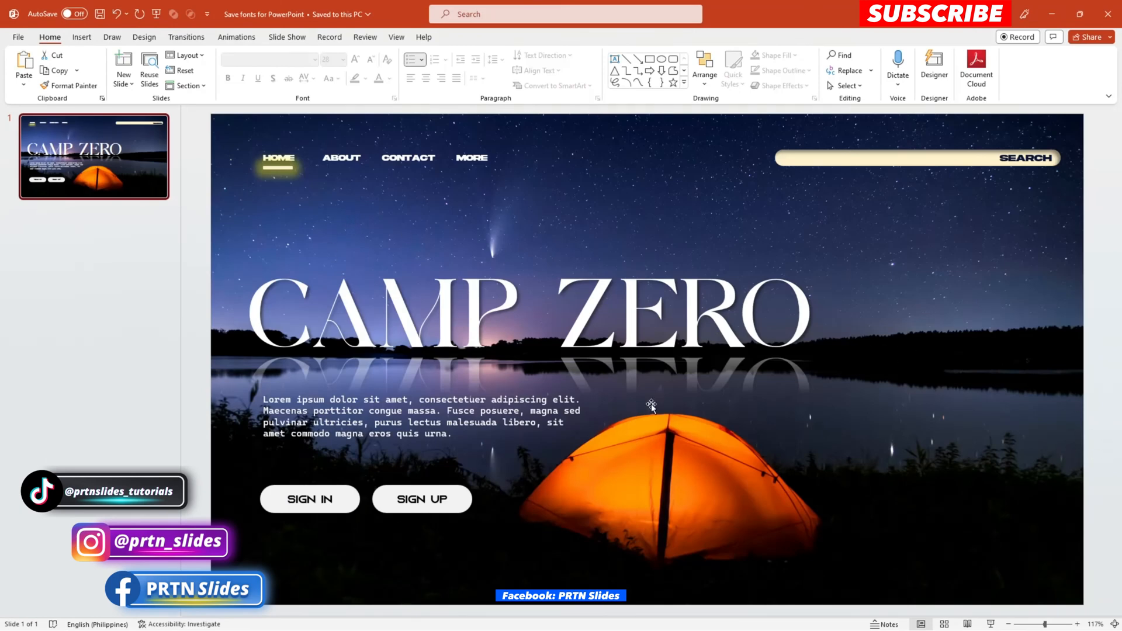
Check the fonts on the CAMP ZERO slide, then reach the Save options via File > Options.
left_click(422, 416)
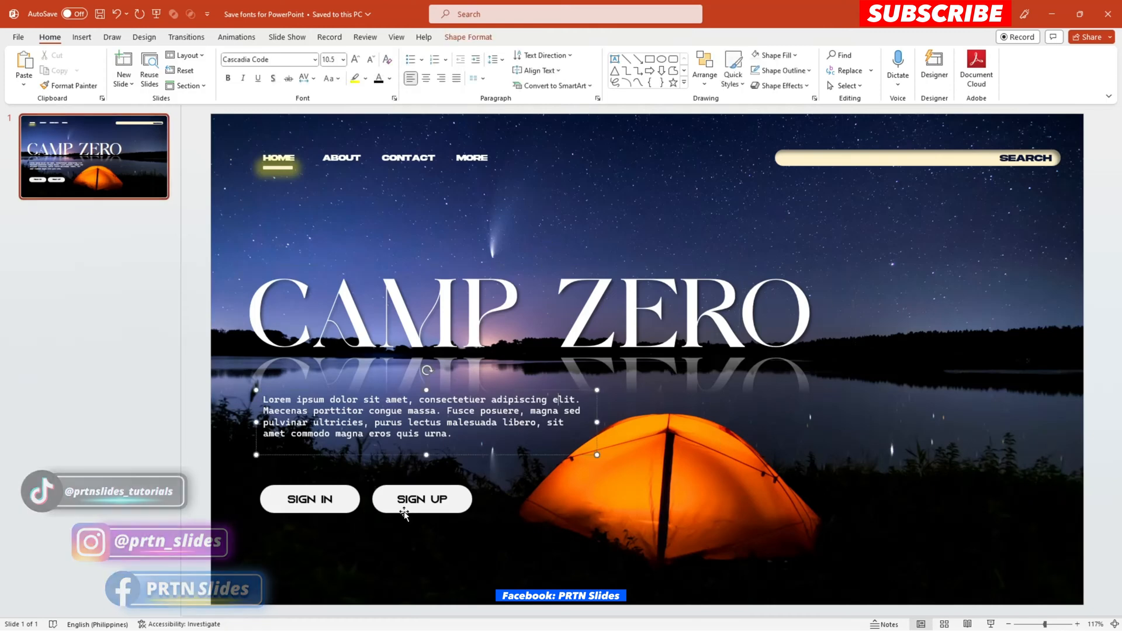
left_click(529, 311)
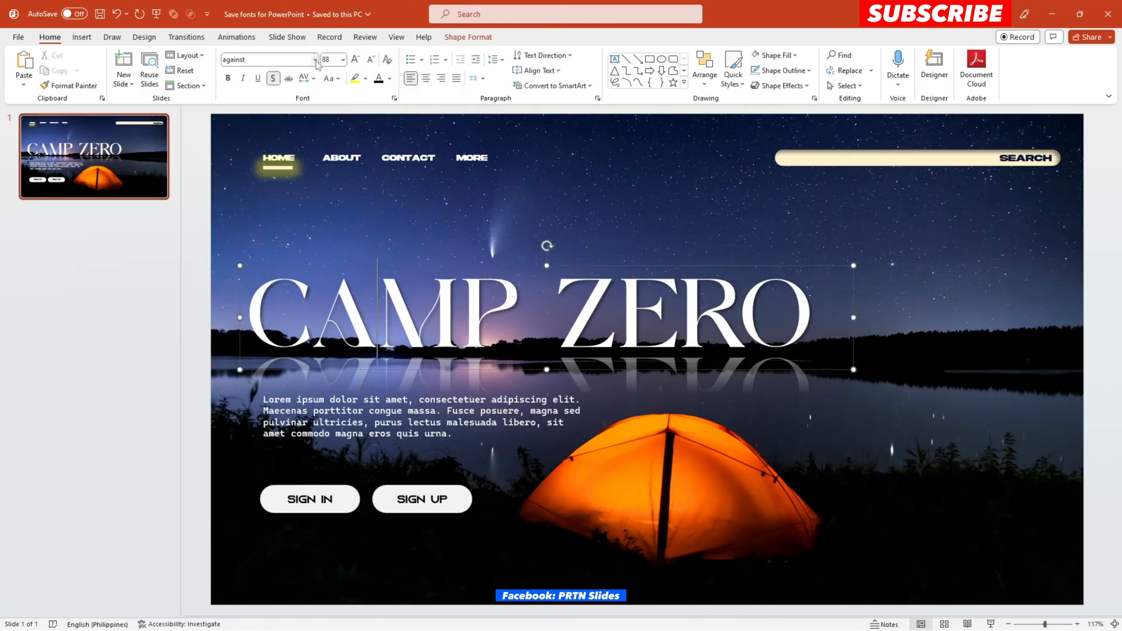
left_click(314, 59)
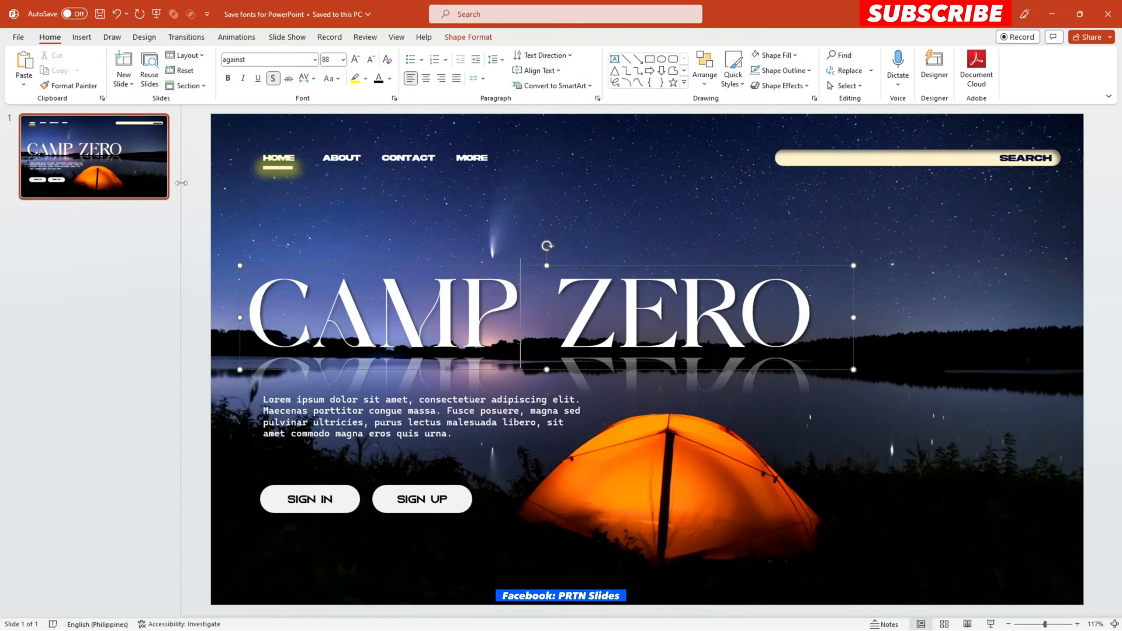
left_click(18, 36)
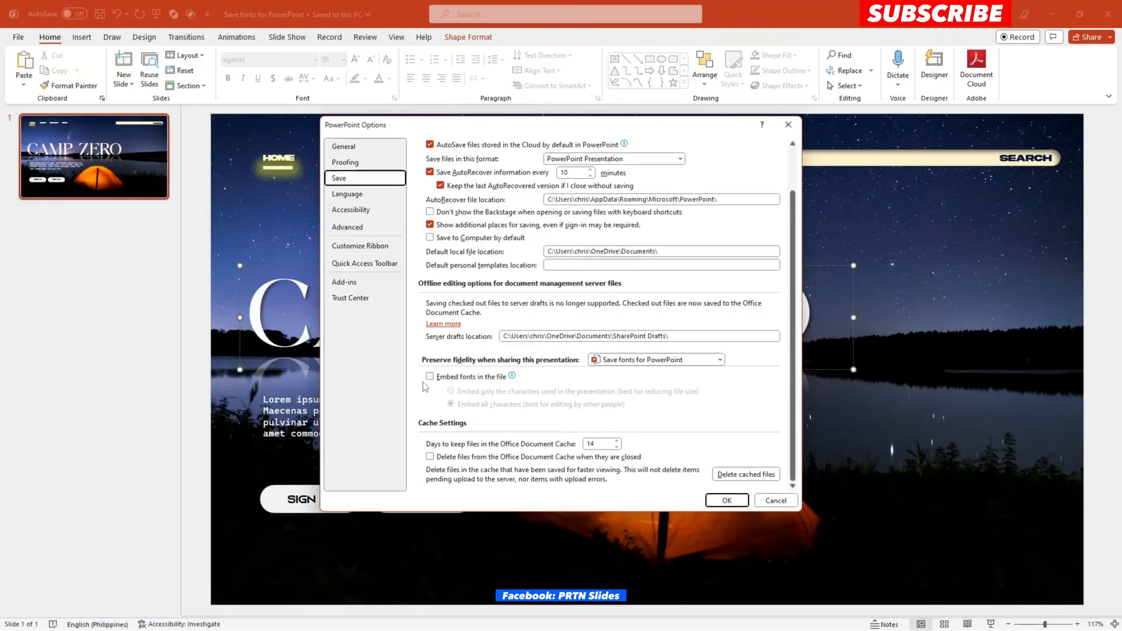
mouse_move(425, 361)
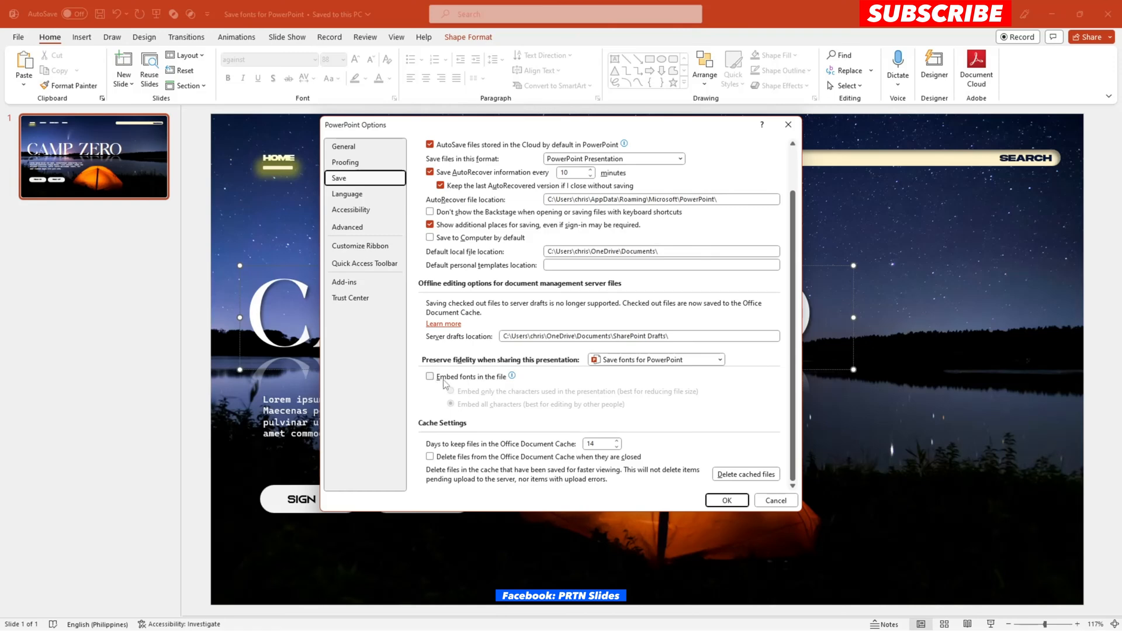
mouse_move(428, 376)
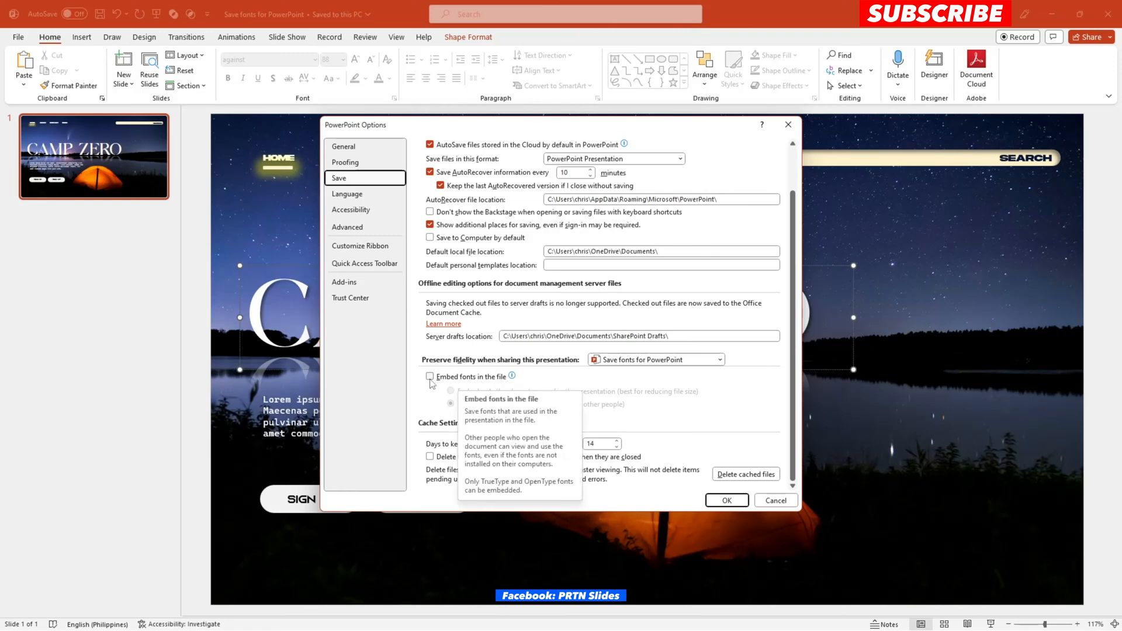
Turn on 'Embed fonts in the file' and settle on 'Embed all characters'.
left_click(429, 377)
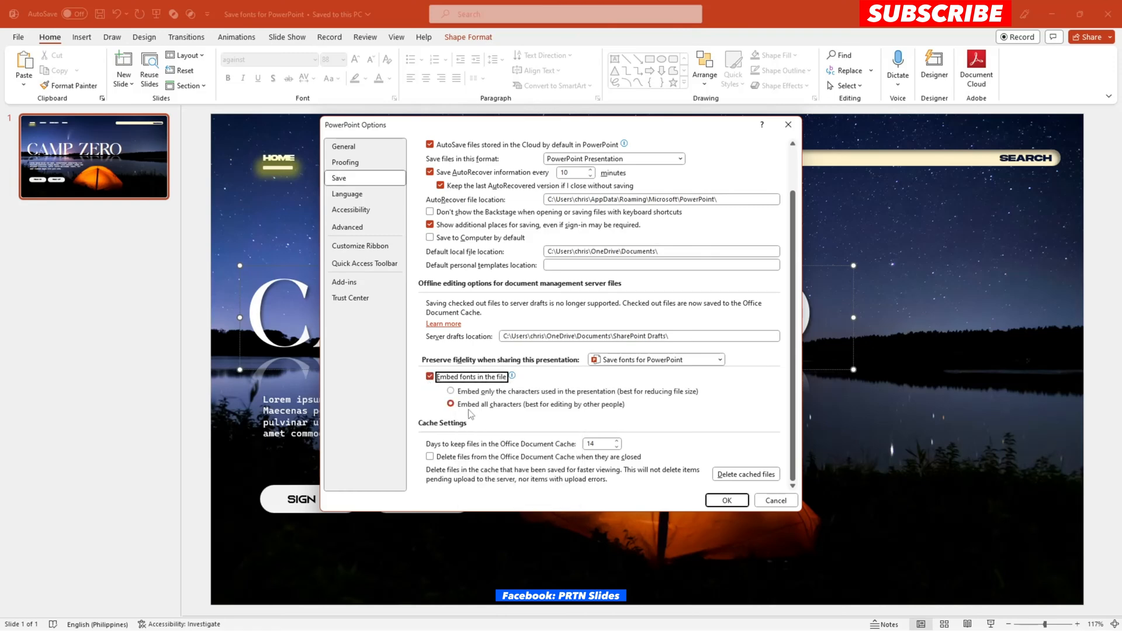
mouse_move(480, 411)
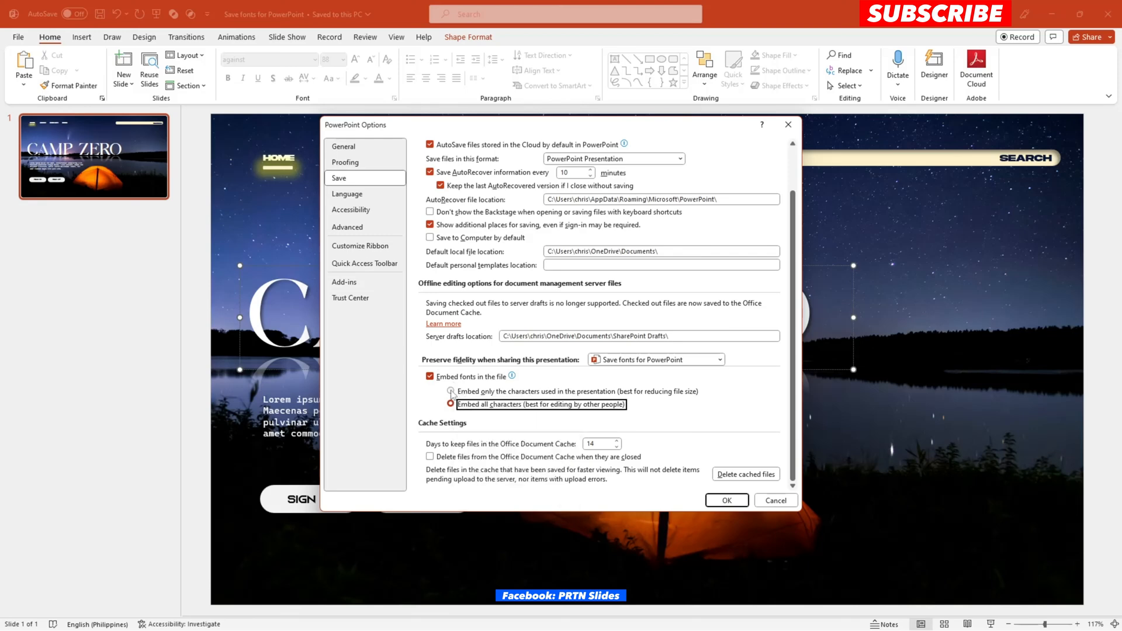
left_click(451, 391)
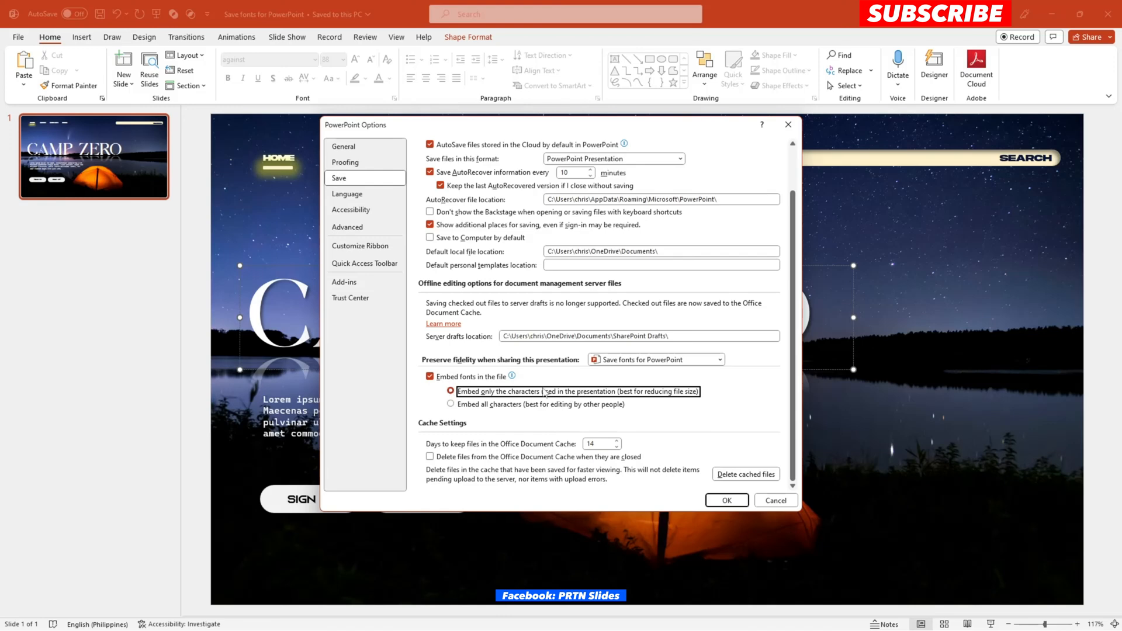
left_click(452, 403)
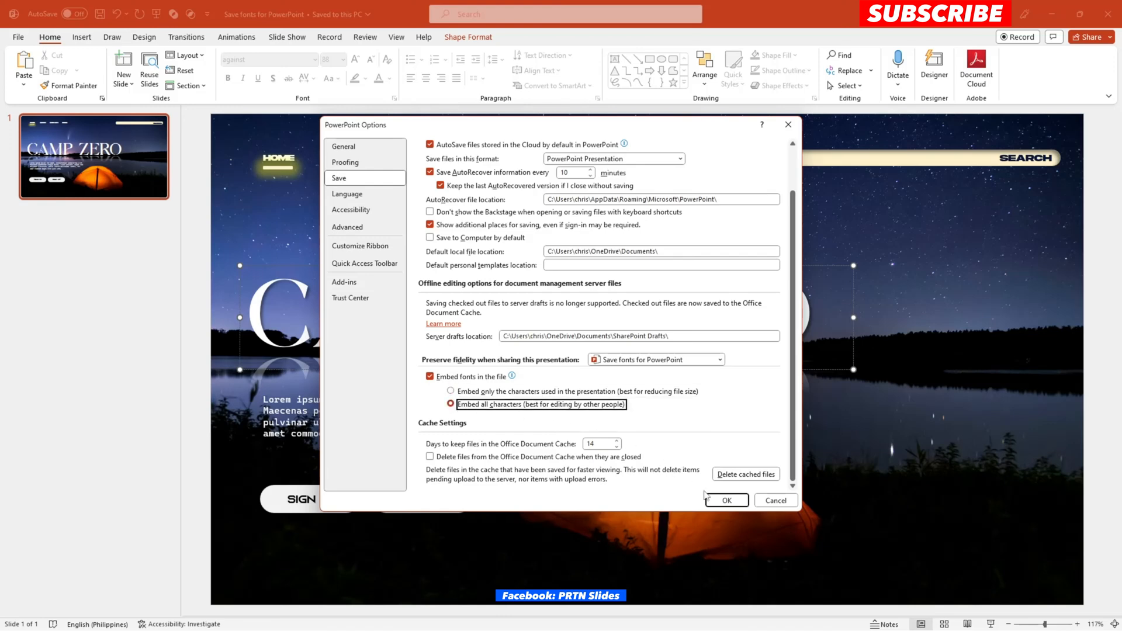
Confirm the embedding settings with OK and return to the CAMP ZERO slide.
left_click(725, 500)
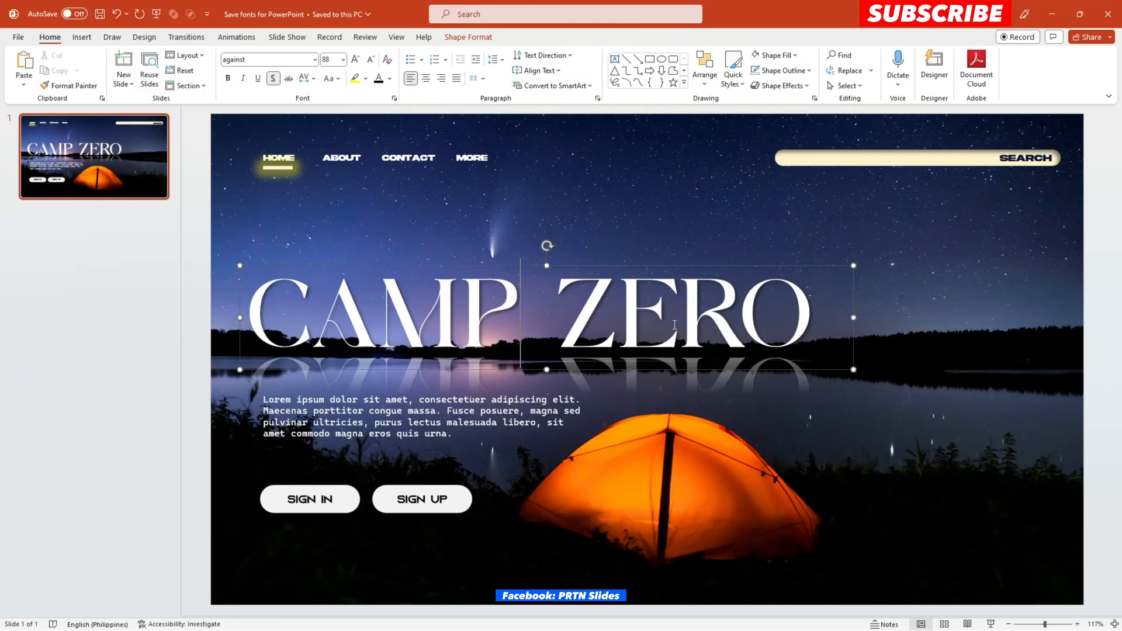
mouse_move(940, 475)
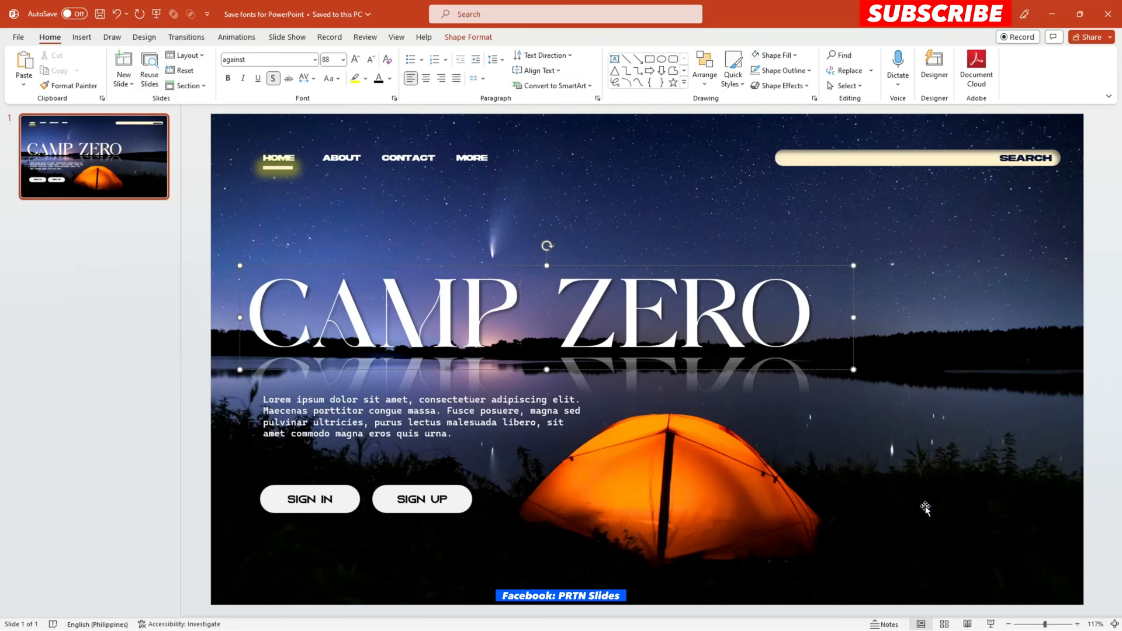
mouse_move(1020, 585)
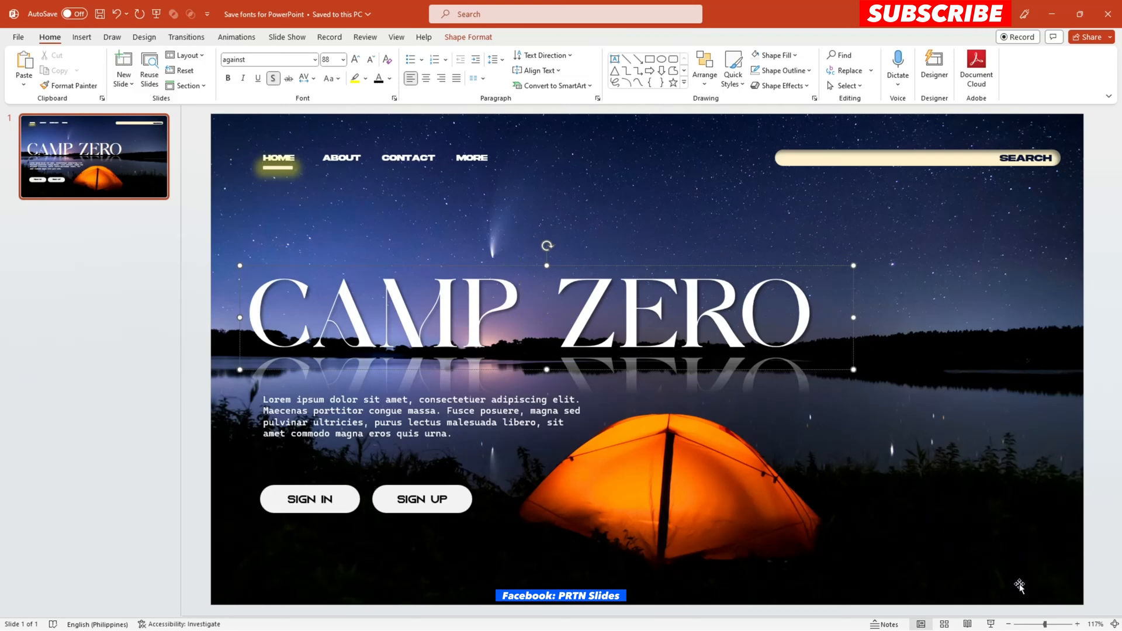